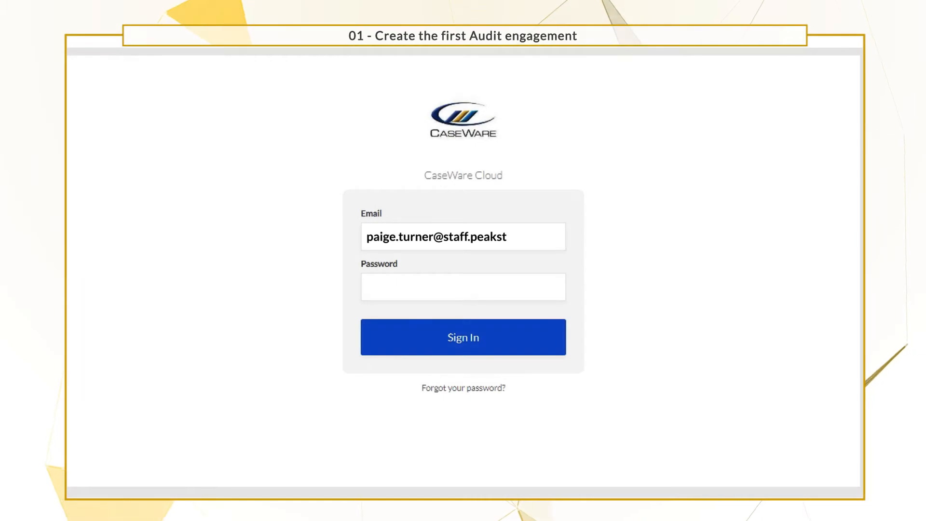
Sign in and go to the Entities list via the main navigation.
{"action": "left_click", "coordinate": [461, 337]}
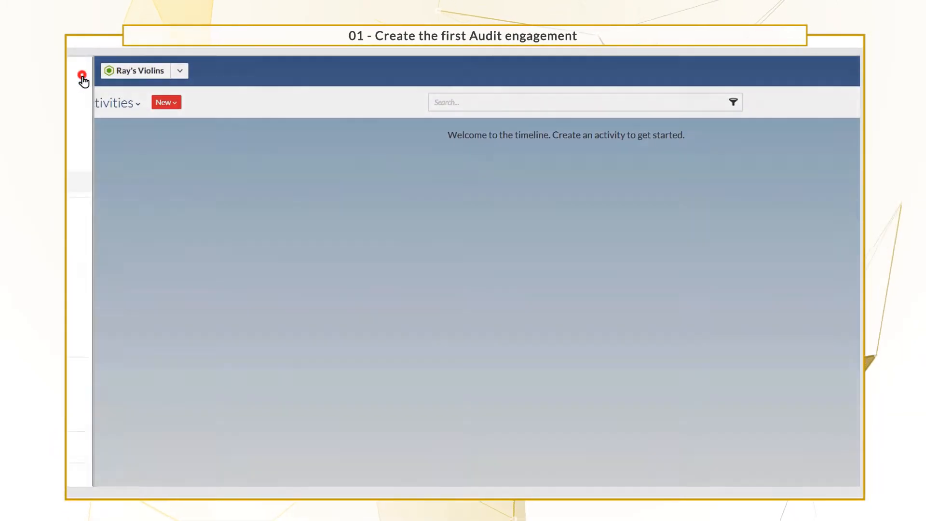
{"action": "left_click", "coordinate": [83, 77]}
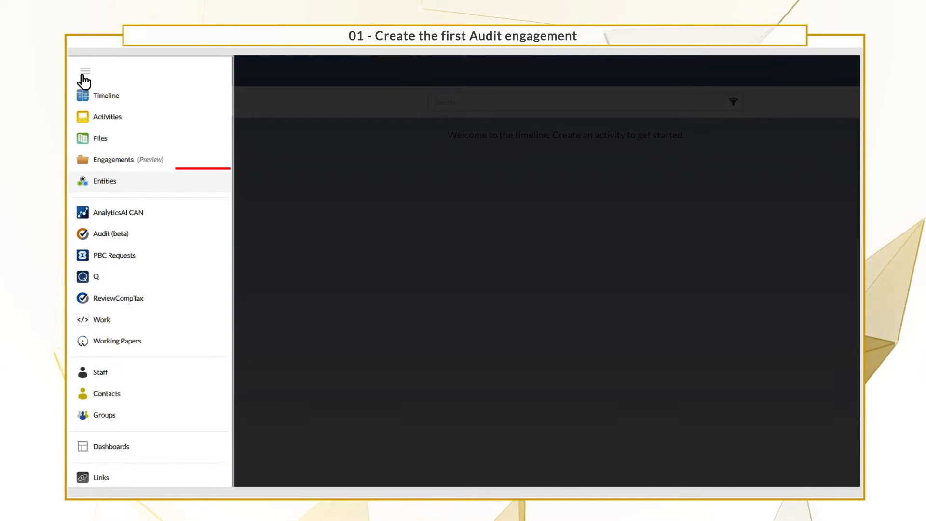
{"action": "left_click", "coordinate": [104, 182]}
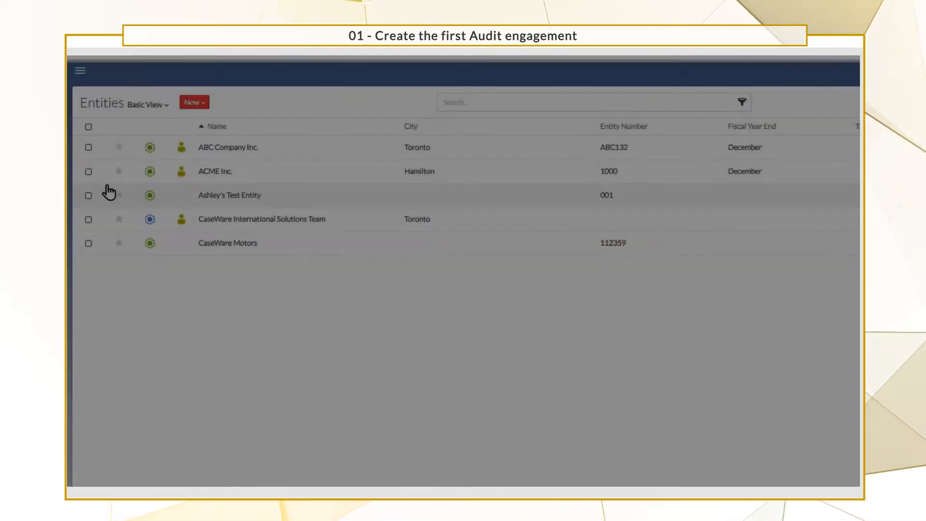
Create client entity Ray's Violins as a CCPC with business number 123456789RC0005 and save it.
{"action": "left_click", "coordinate": [192, 102]}
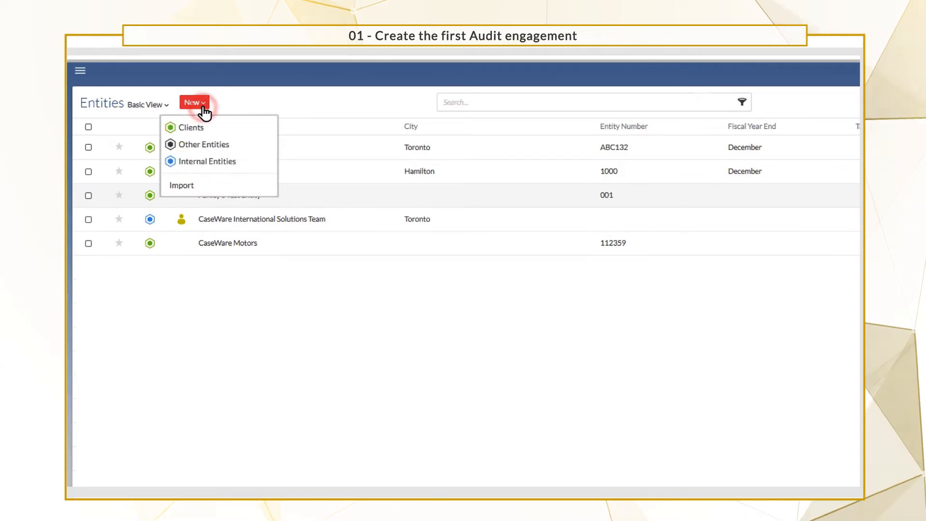
{"action": "left_click", "coordinate": [190, 127]}
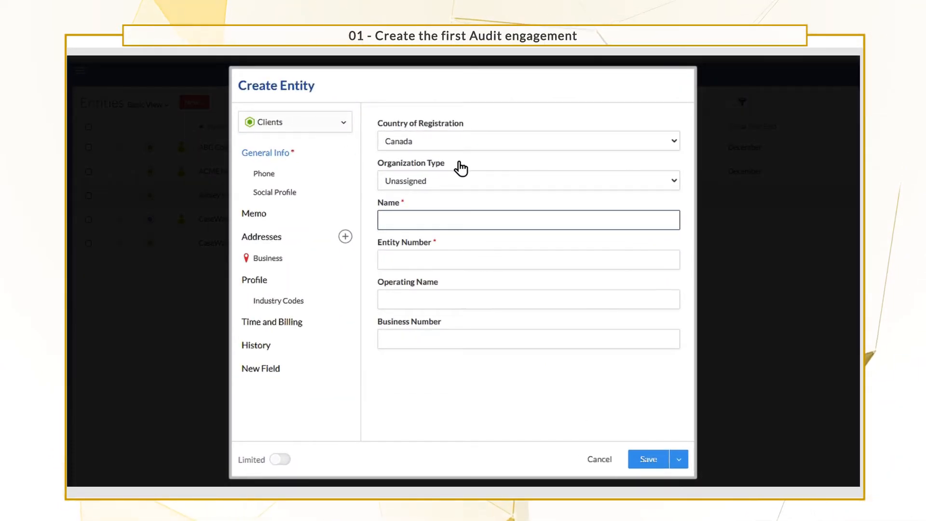
{"action": "left_click", "coordinate": [527, 180]}
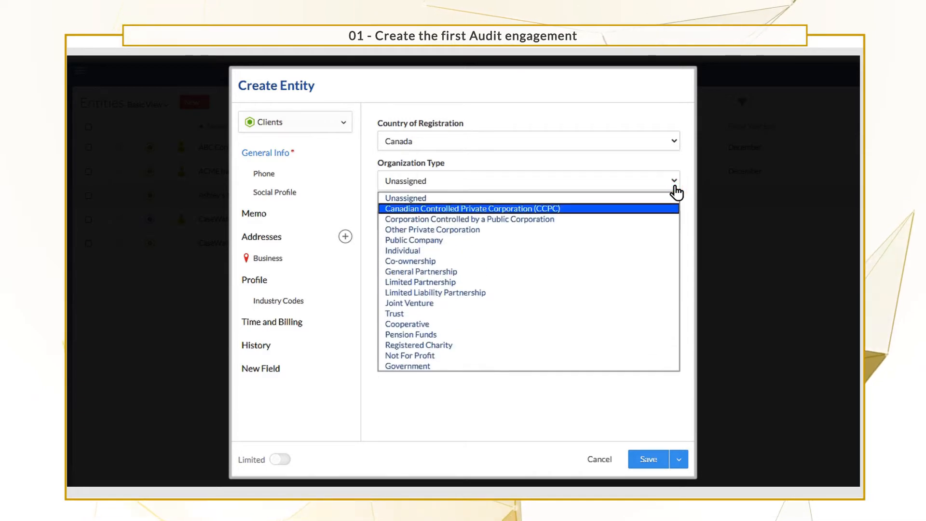
{"action": "left_click", "coordinate": [461, 208]}
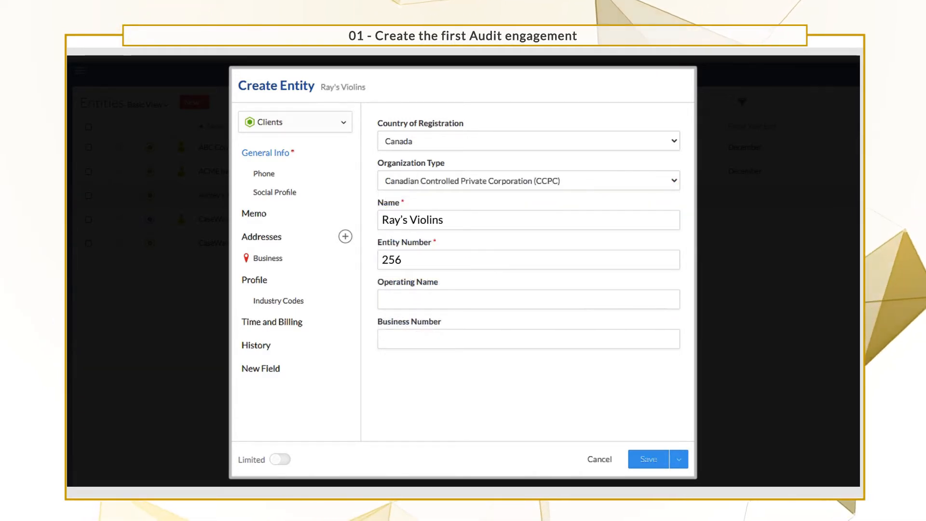
{"action": "type", "text": "123456789RC0005"}
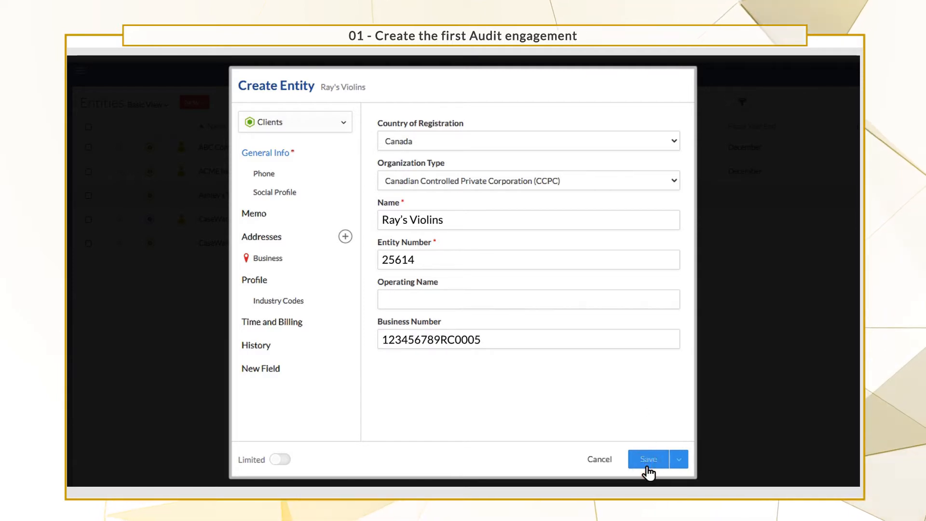
{"action": "left_click", "coordinate": [647, 459]}
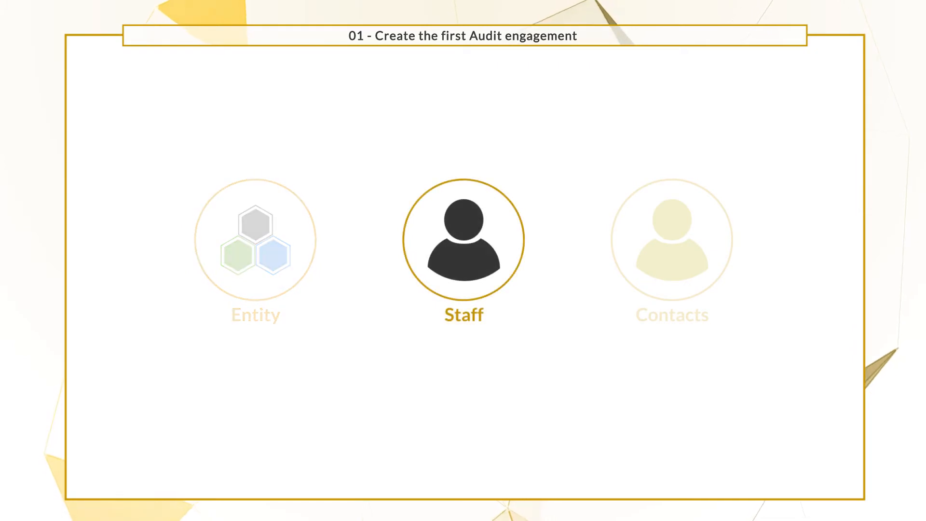
Go to the Staff list and reveal the options for adding staff.
{"action": "left_click", "coordinate": [255, 239]}
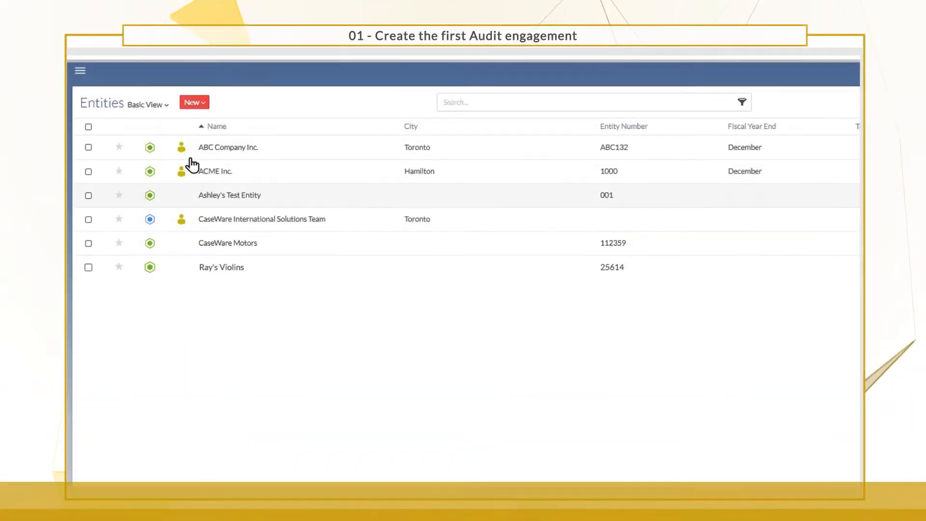
{"action": "left_click", "coordinate": [80, 70]}
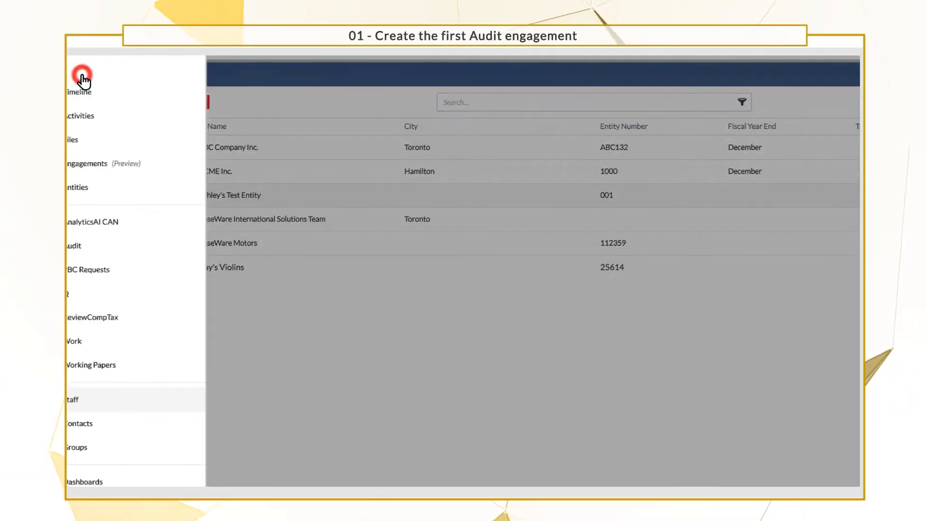
{"action": "left_click", "coordinate": [83, 78]}
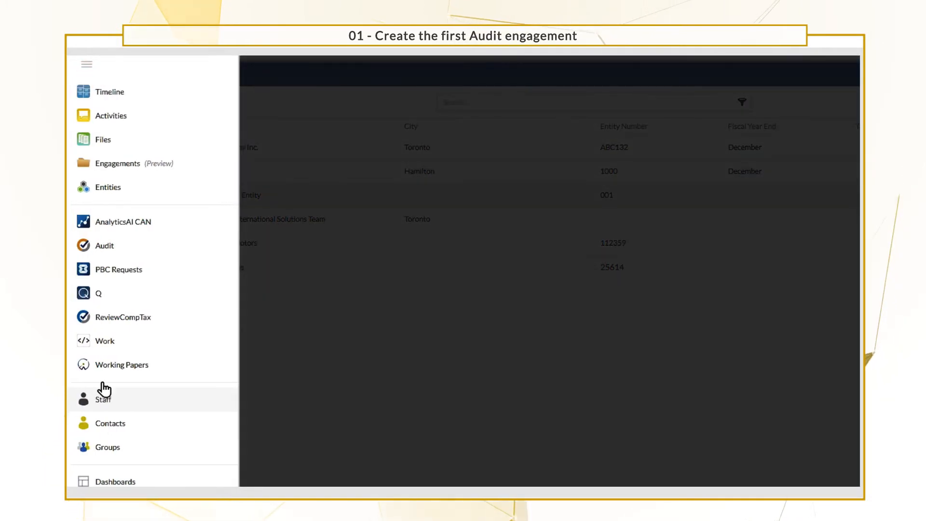
{"action": "left_click", "coordinate": [103, 399]}
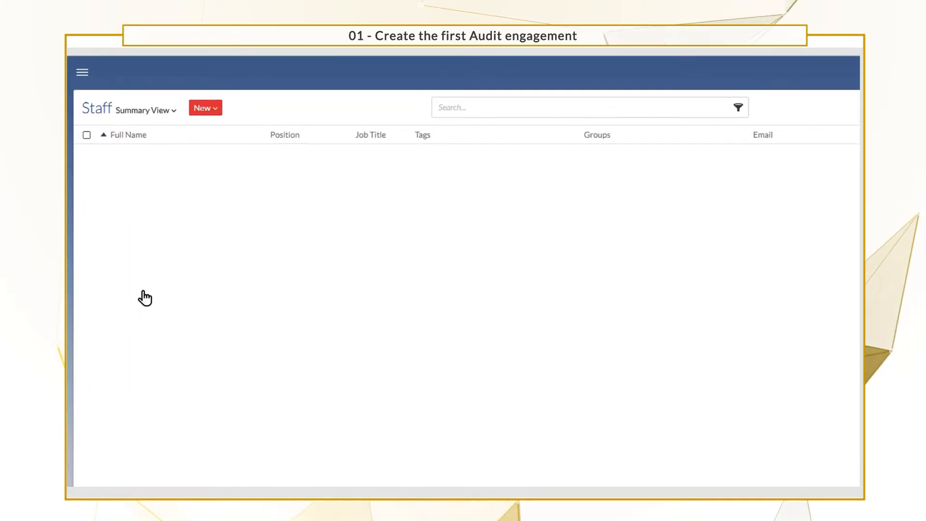
{"action": "left_click", "coordinate": [204, 107]}
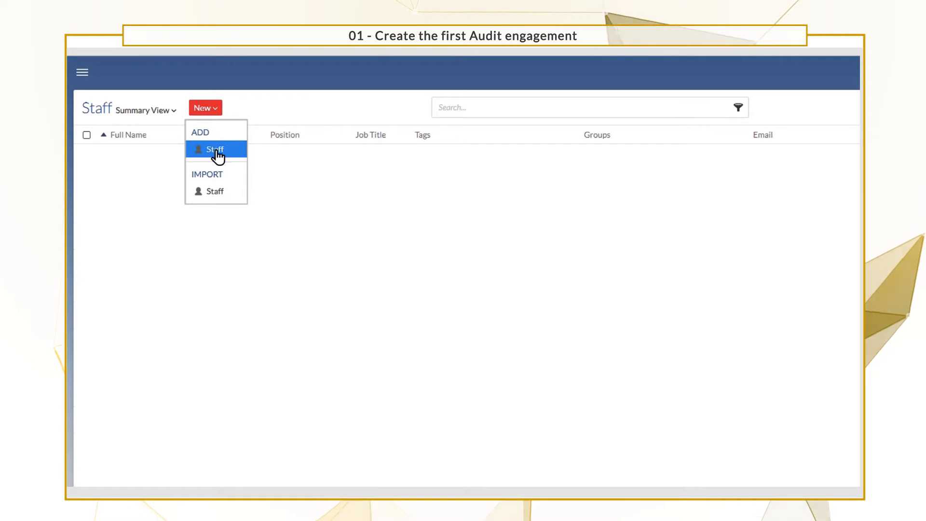
{"action": "left_click", "coordinate": [216, 149]}
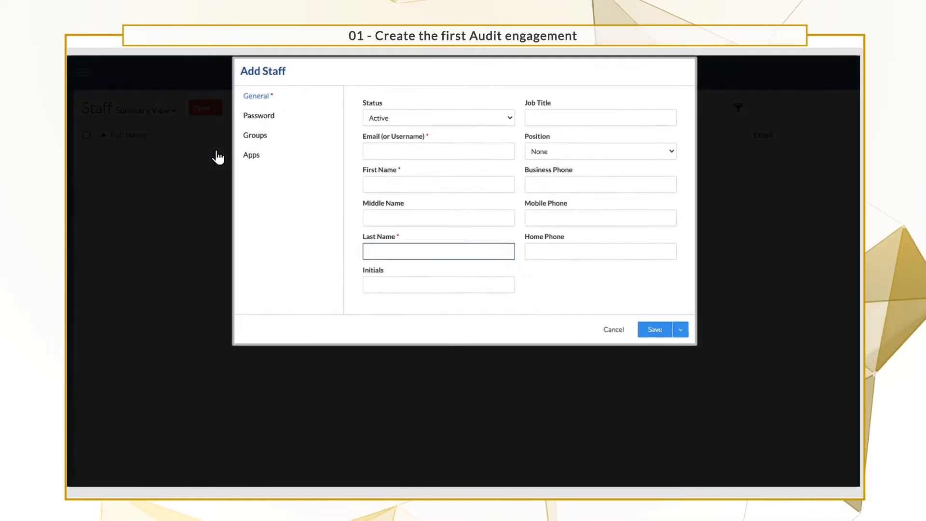
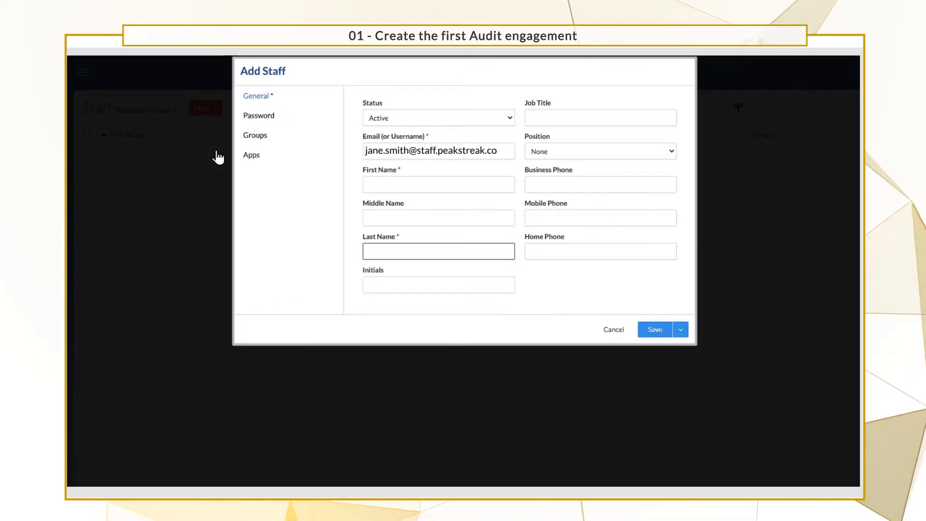
{"action": "type", "text": "Smith"}
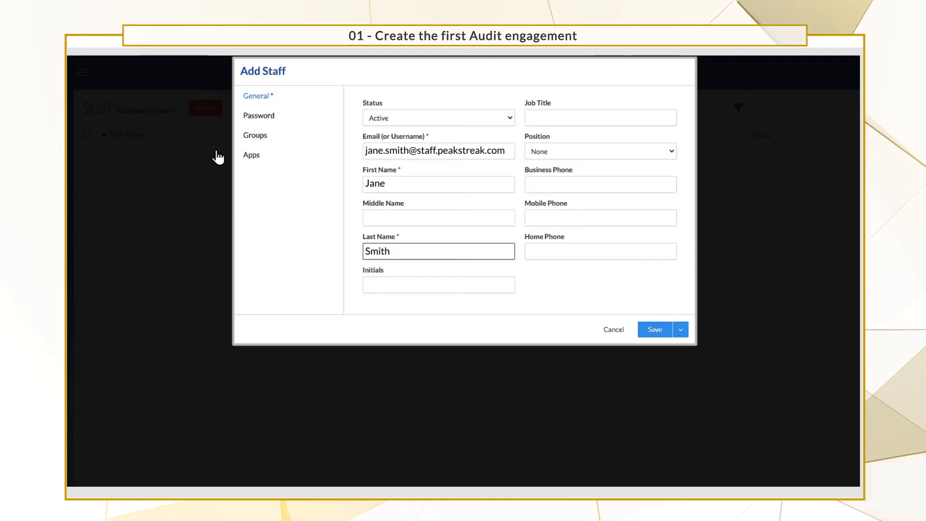
{"action": "left_click", "coordinate": [258, 115]}
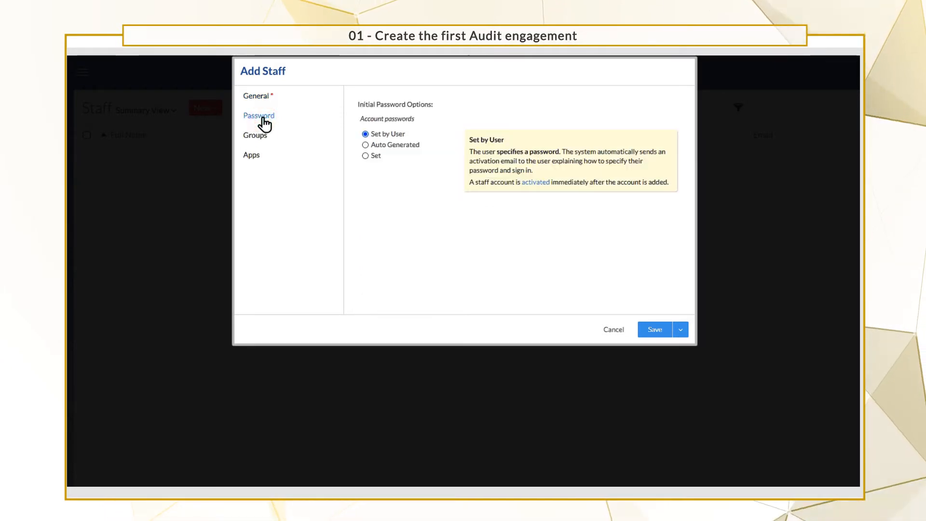
{"action": "left_click", "coordinate": [365, 155]}
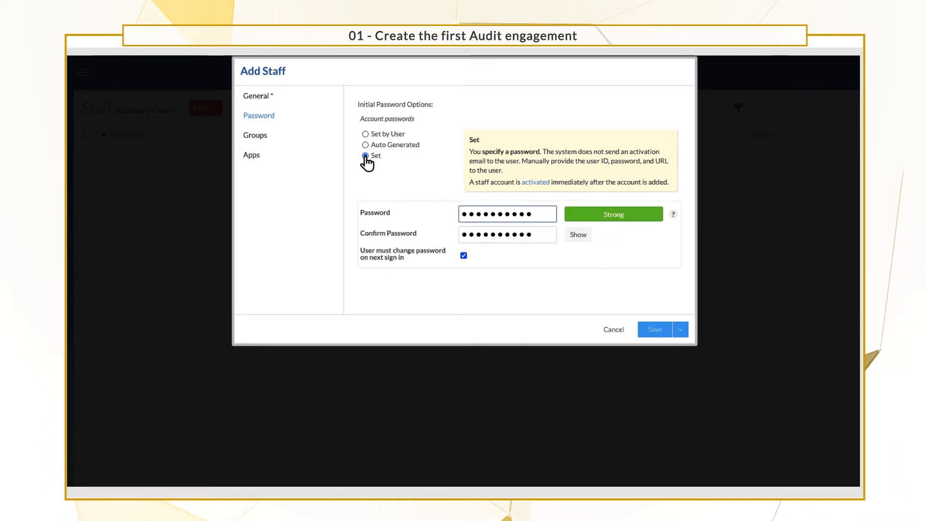
Give the new staff member access to Audit and save her.
{"action": "left_click", "coordinate": [250, 155]}
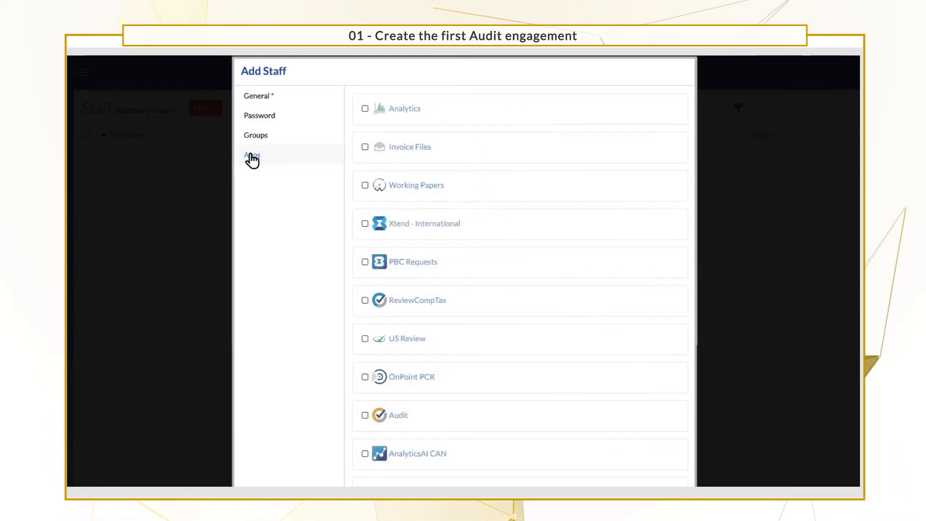
{"action": "left_click", "coordinate": [365, 415]}
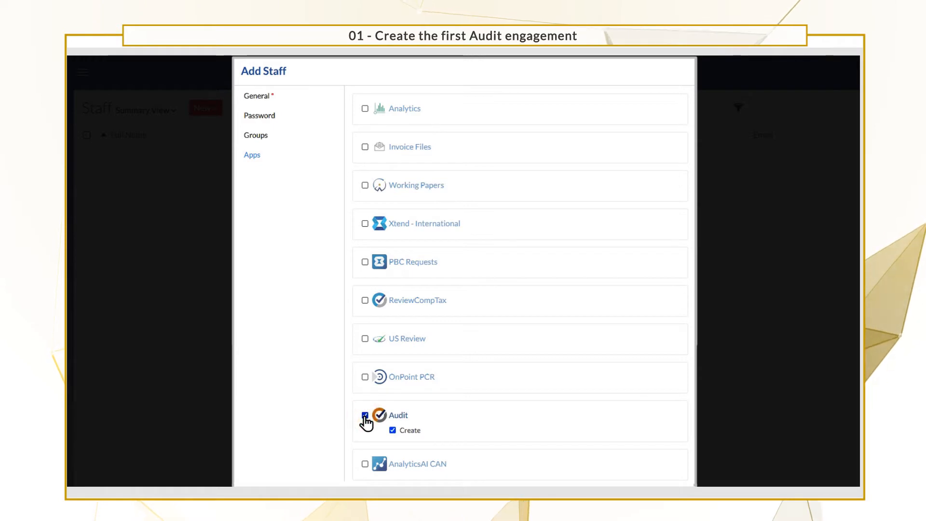
{"action": "scroll", "scroll_direction": "down", "scroll_amount": 3}
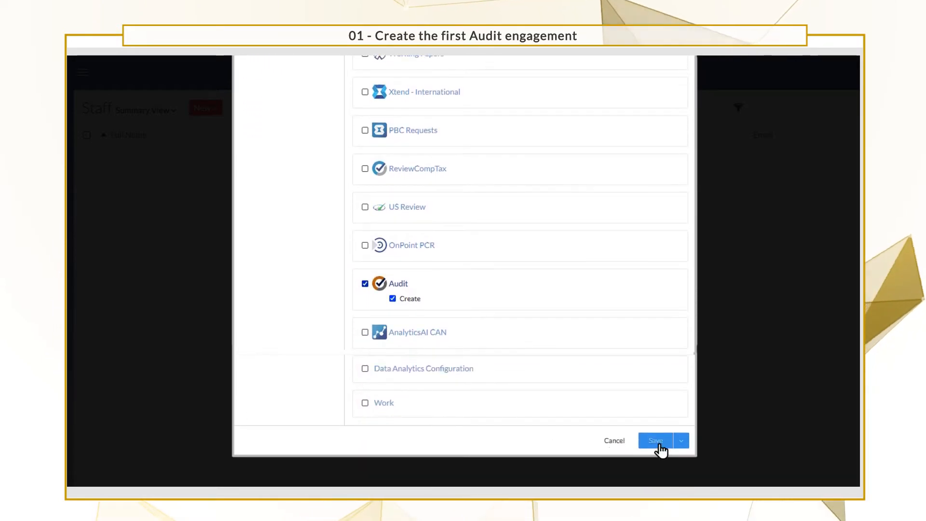
{"action": "left_click", "coordinate": [653, 441]}
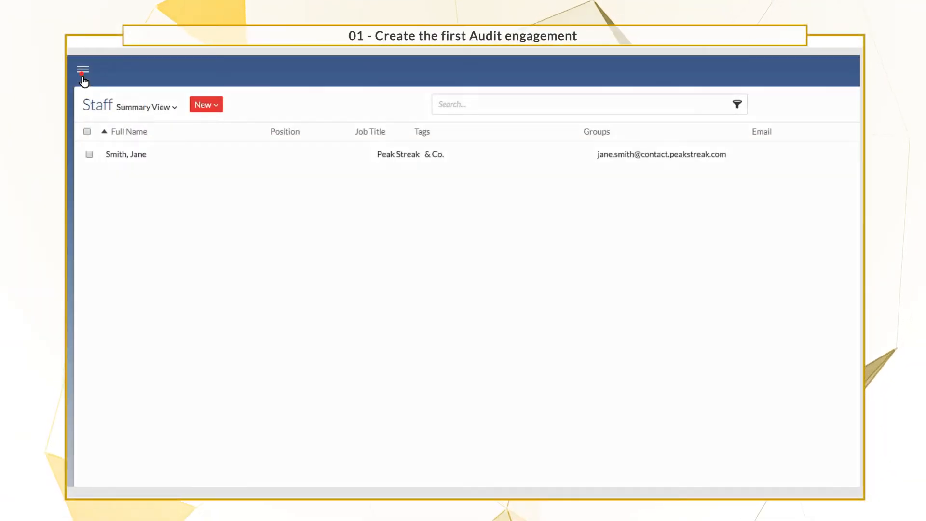
Go to the Contacts list and reveal the options for creating contacts.
{"action": "left_click", "coordinate": [83, 69]}
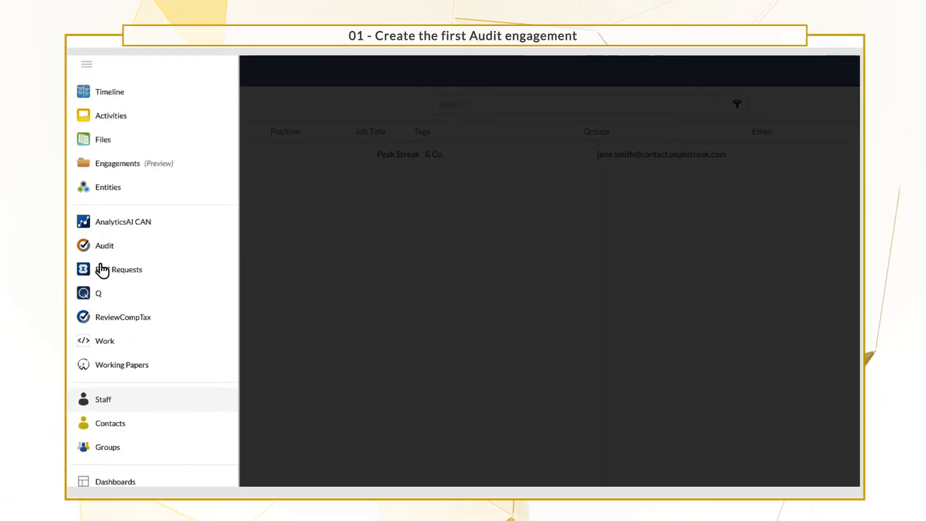
{"action": "left_click", "coordinate": [110, 423]}
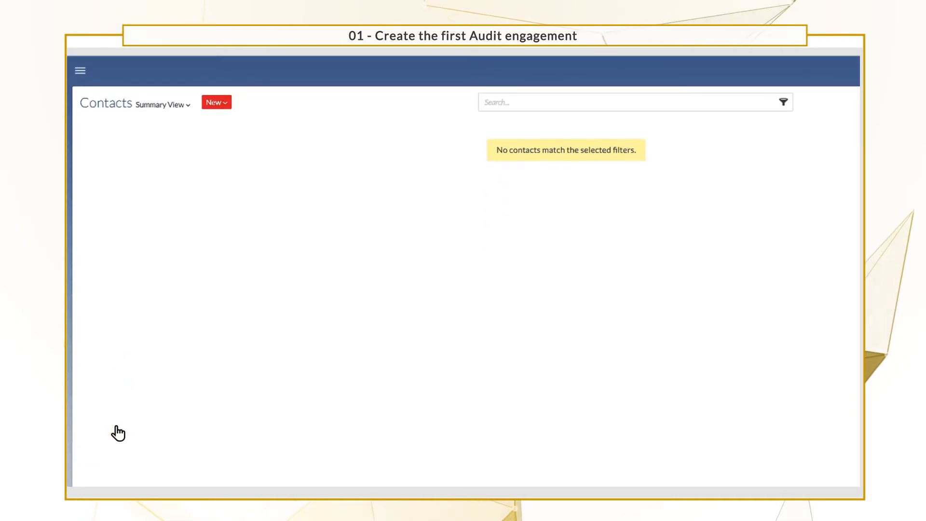
{"action": "left_click", "coordinate": [215, 102]}
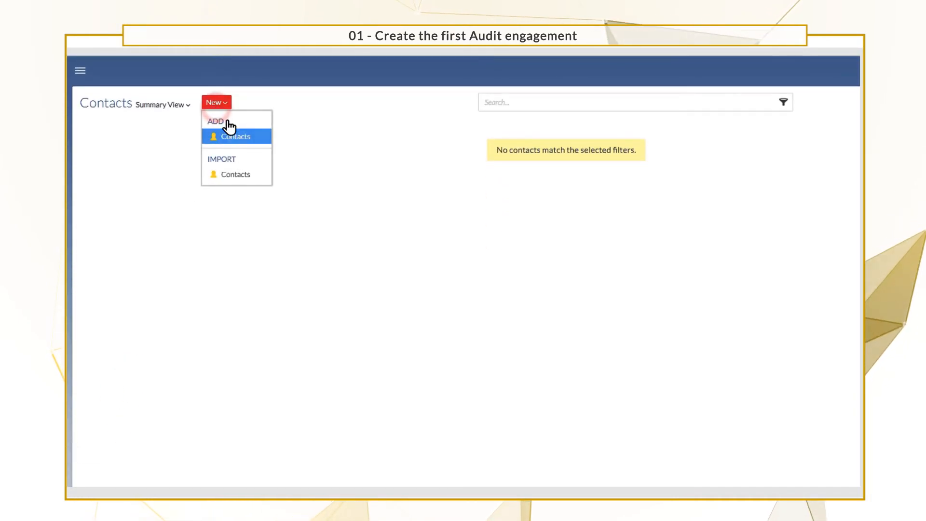
Add contact Lois Lane linked to Ray's Violins with entity collaborator and entity access rights, and save.
{"action": "left_click", "coordinate": [235, 136]}
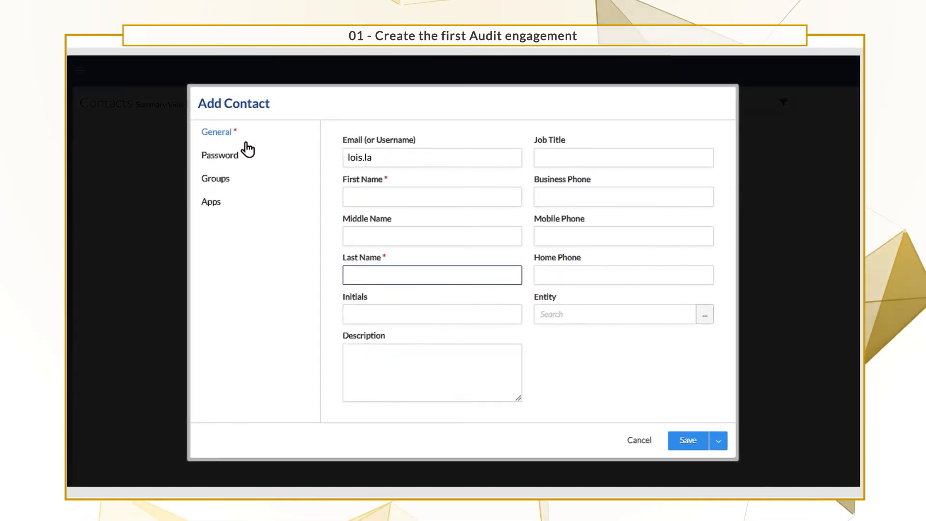
{"action": "type", "text": "Loi"}
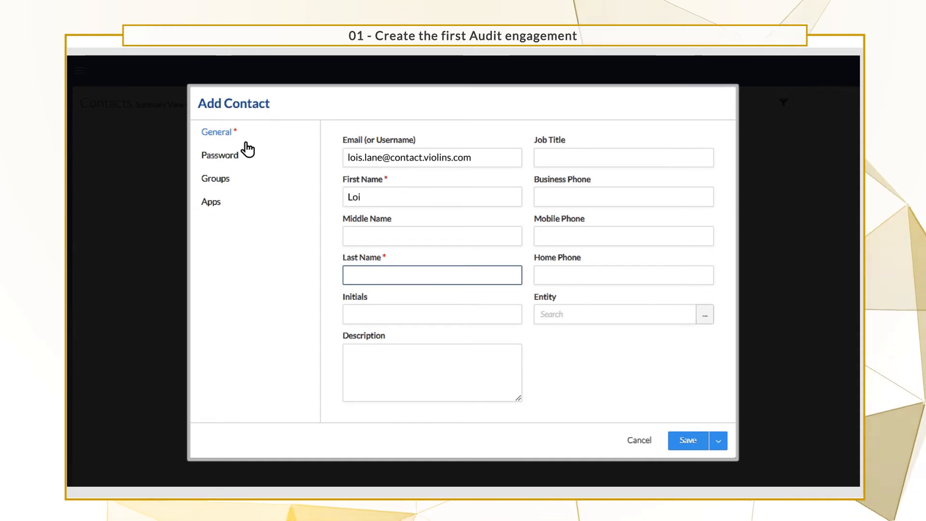
{"action": "type", "text": "Lane"}
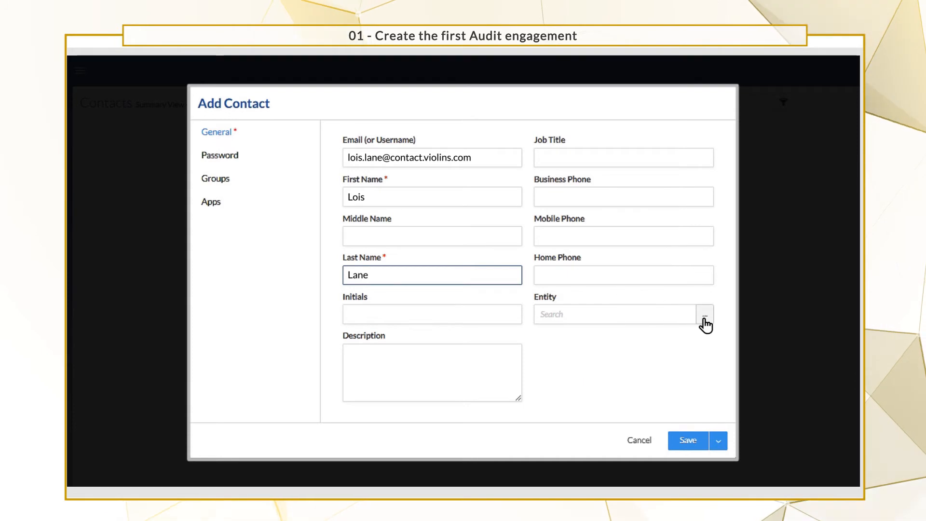
{"action": "left_click", "coordinate": [704, 313]}
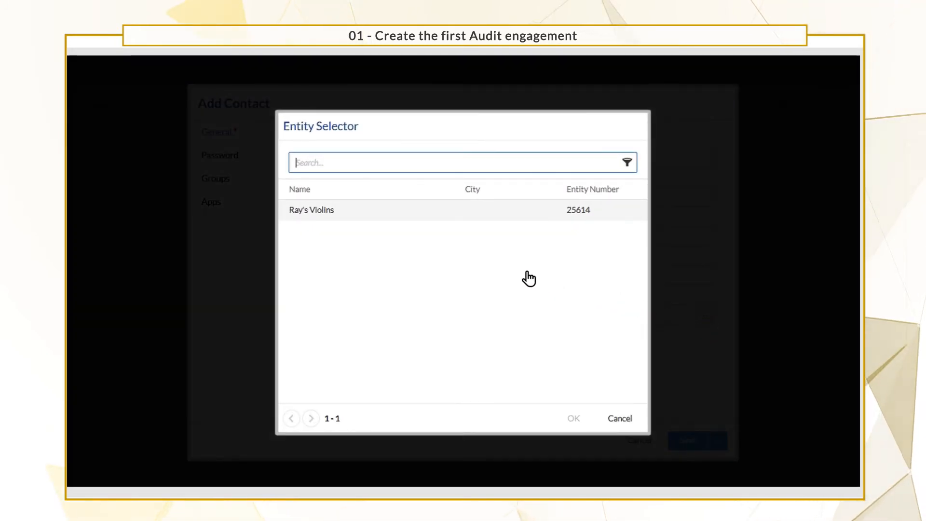
{"action": "left_click", "coordinate": [312, 209]}
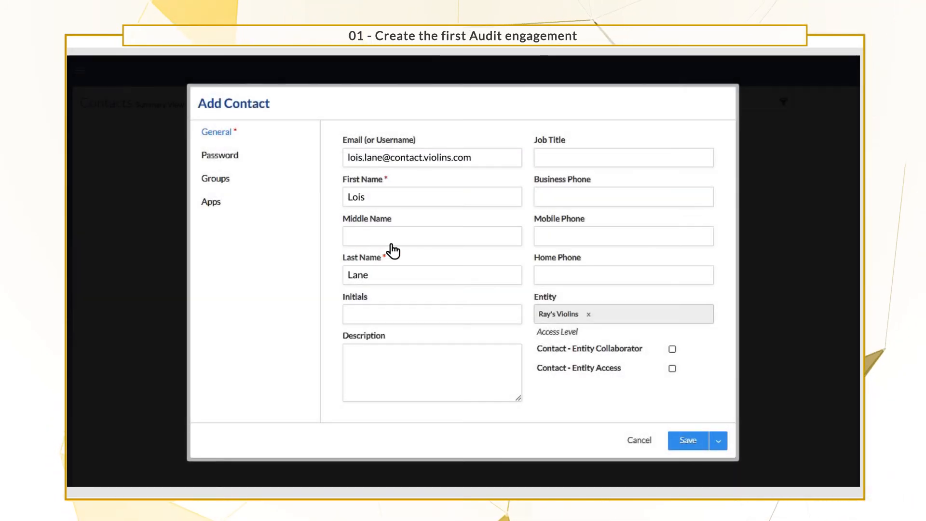
{"action": "left_click", "coordinate": [671, 348]}
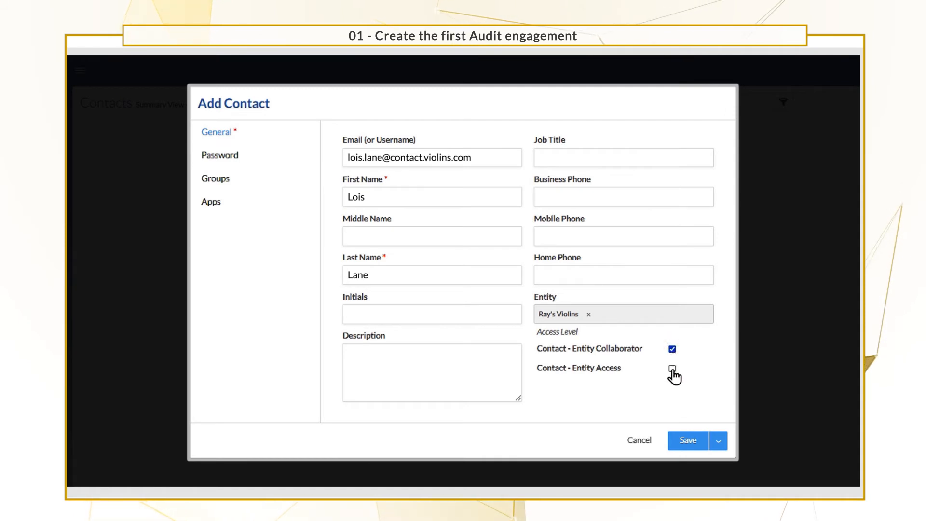
{"action": "left_click", "coordinate": [672, 368]}
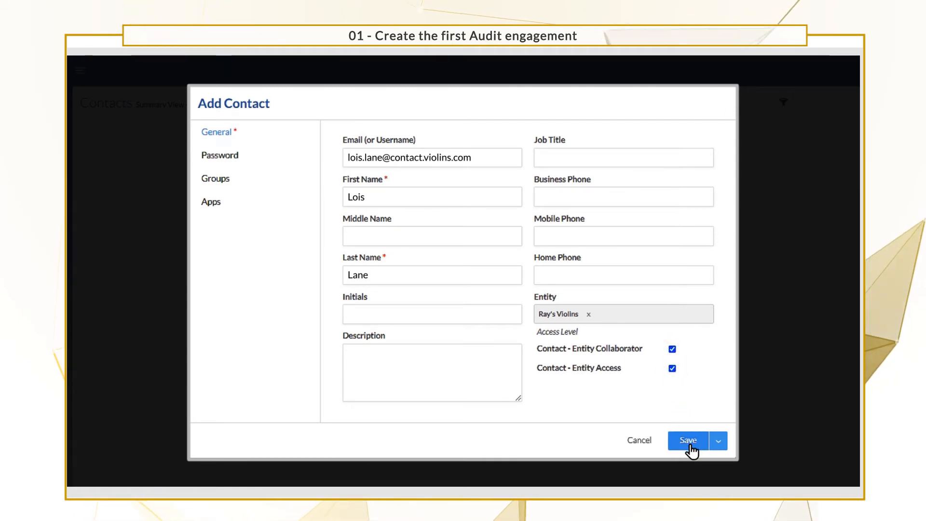
{"action": "left_click", "coordinate": [686, 440]}
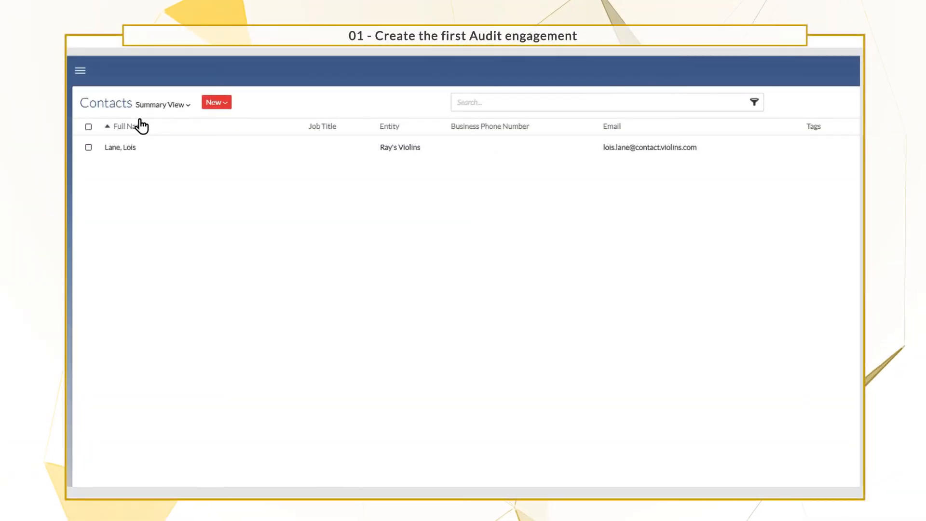
Go to the Engagements list and start a new Audit engagement.
{"action": "left_click", "coordinate": [80, 71]}
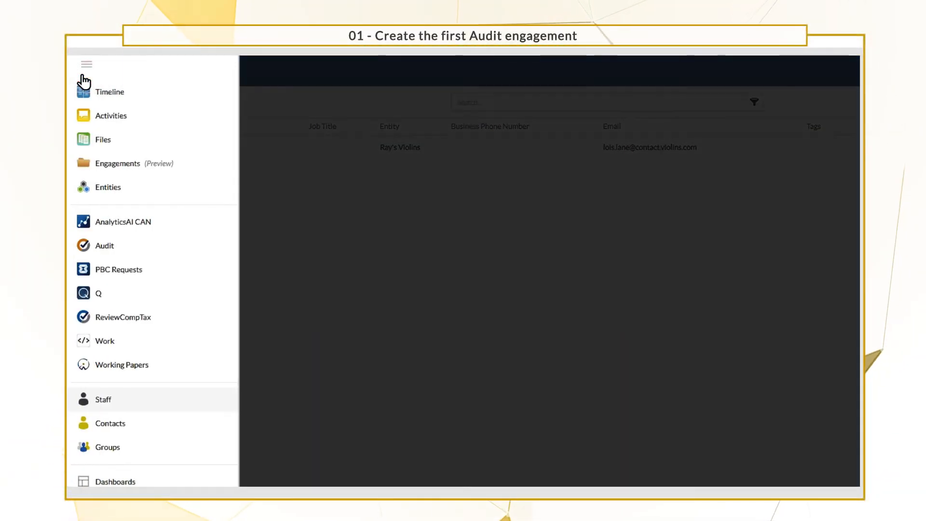
{"action": "left_click", "coordinate": [117, 164]}
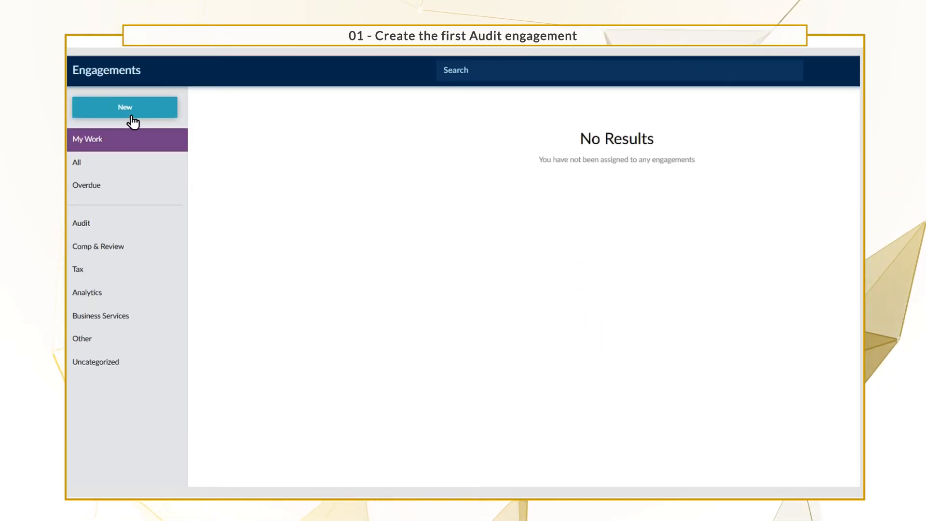
{"action": "left_click", "coordinate": [124, 107]}
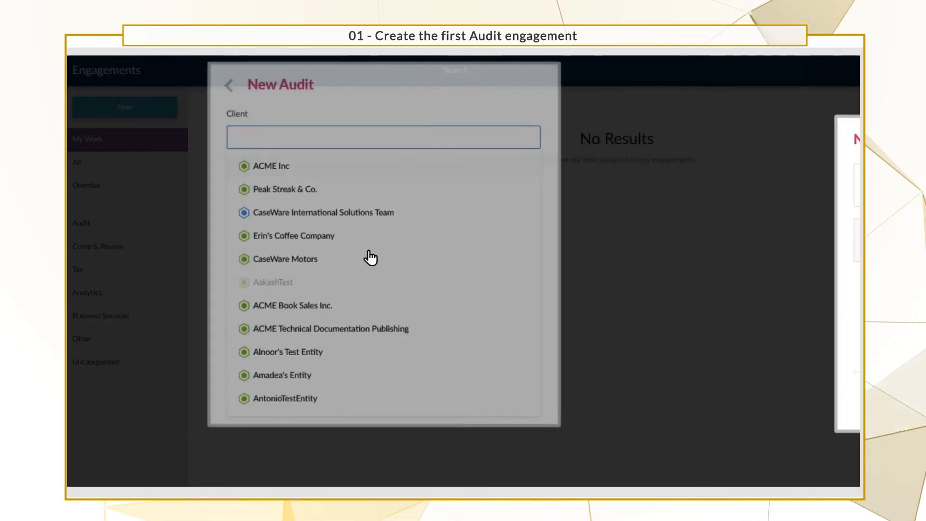
Choose ACME as client, assign Jane Smith as Preparer, and create First Audit Engagement.
{"action": "type", "text": "ACME Inc"}
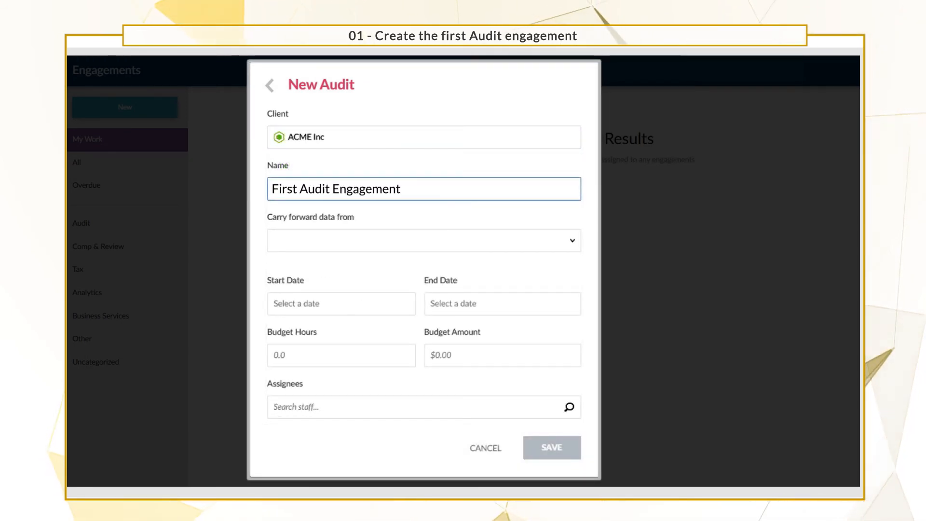
{"action": "left_click", "coordinate": [414, 406]}
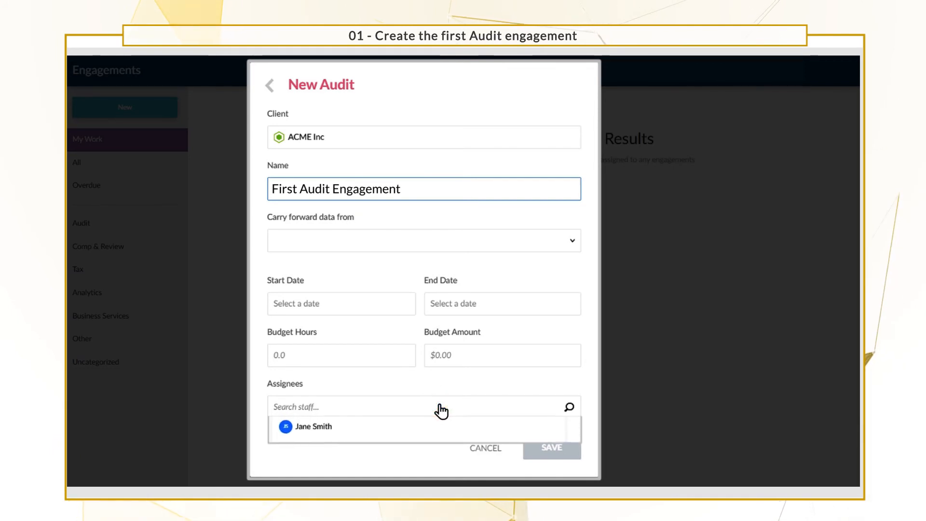
{"action": "left_click", "coordinate": [313, 425]}
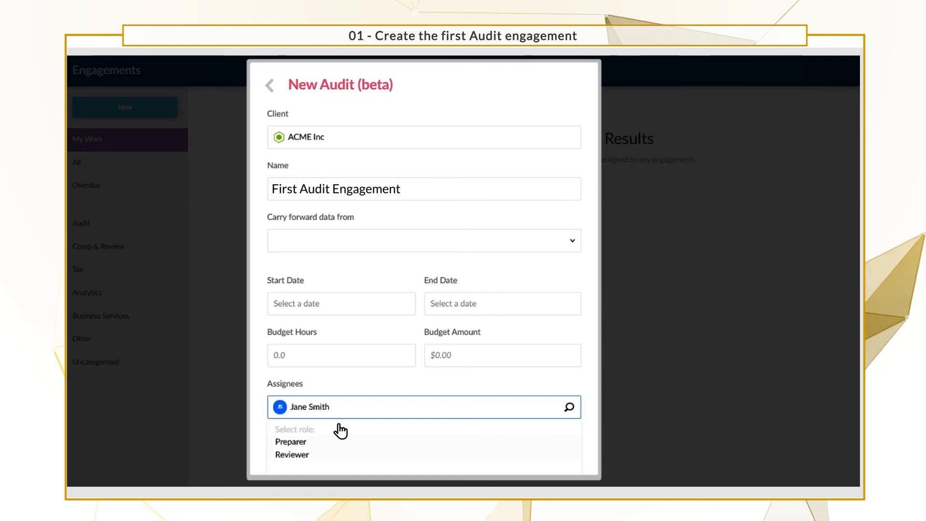
{"action": "left_click", "coordinate": [291, 441]}
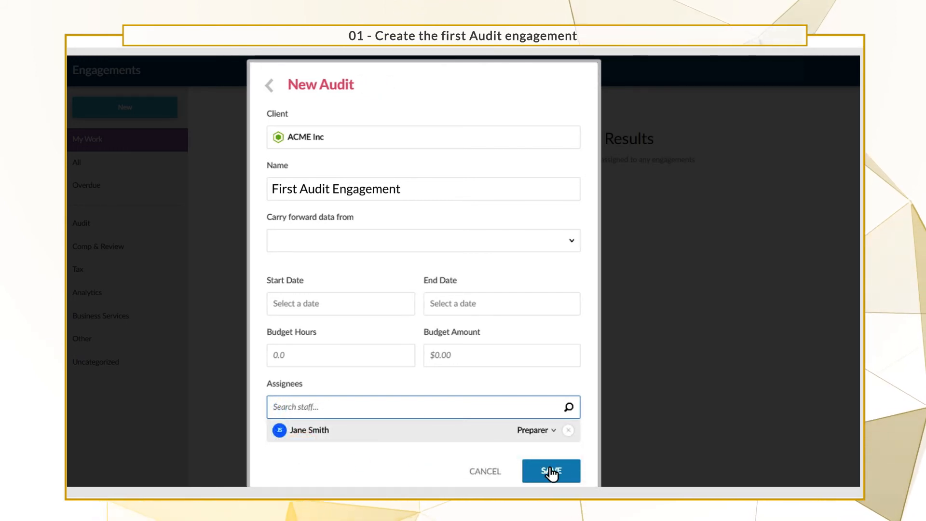
{"action": "left_click", "coordinate": [550, 471]}
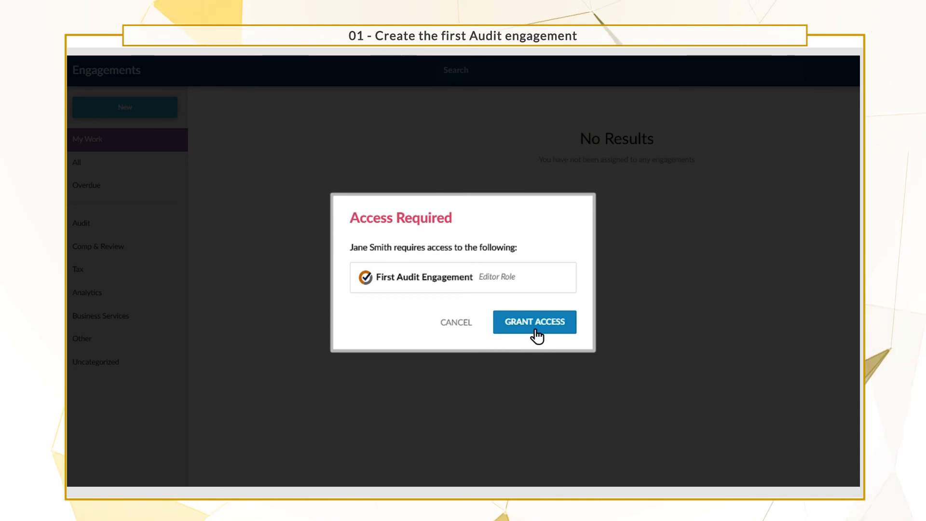
Grant Jane Smith access, then locate First Audit Engagement under Audit and open it.
{"action": "left_click", "coordinate": [533, 322]}
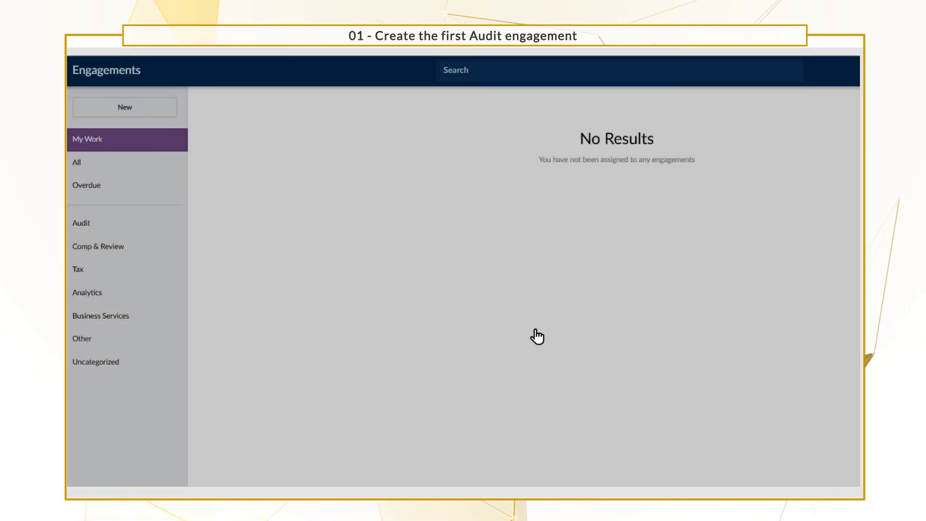
{"action": "left_click", "coordinate": [81, 223]}
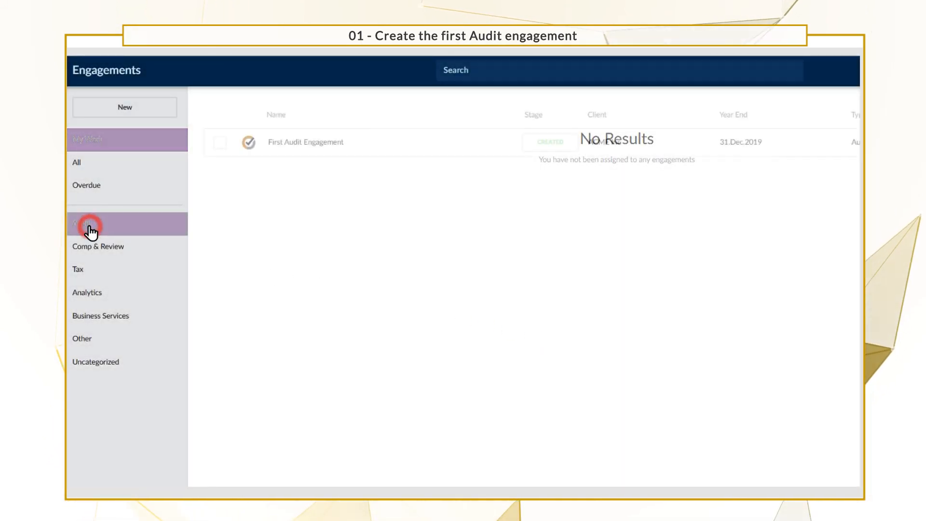
{"action": "left_click", "coordinate": [89, 224]}
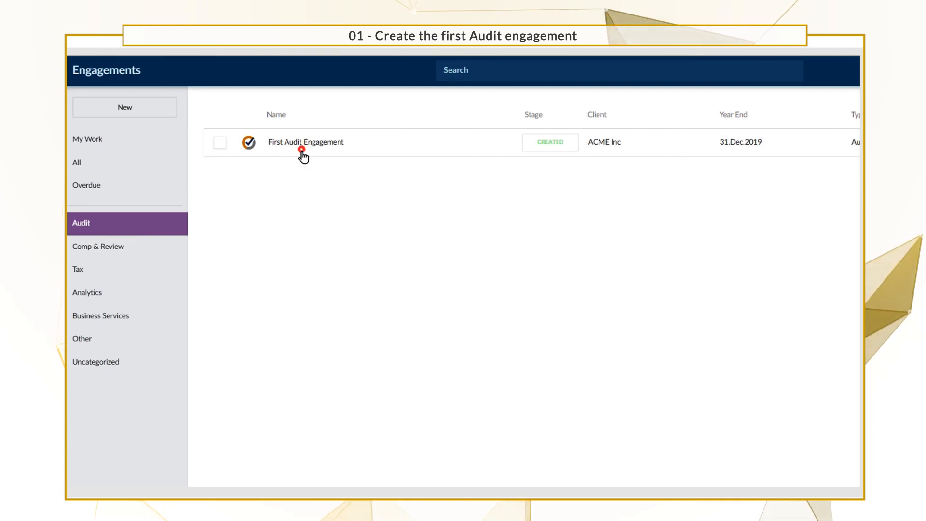
{"action": "left_click", "coordinate": [305, 142]}
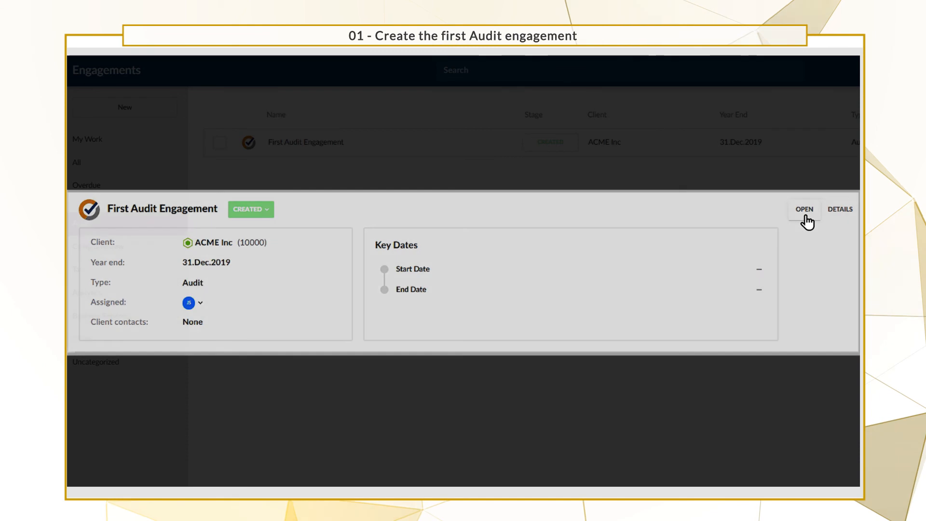
{"action": "left_click", "coordinate": [803, 209]}
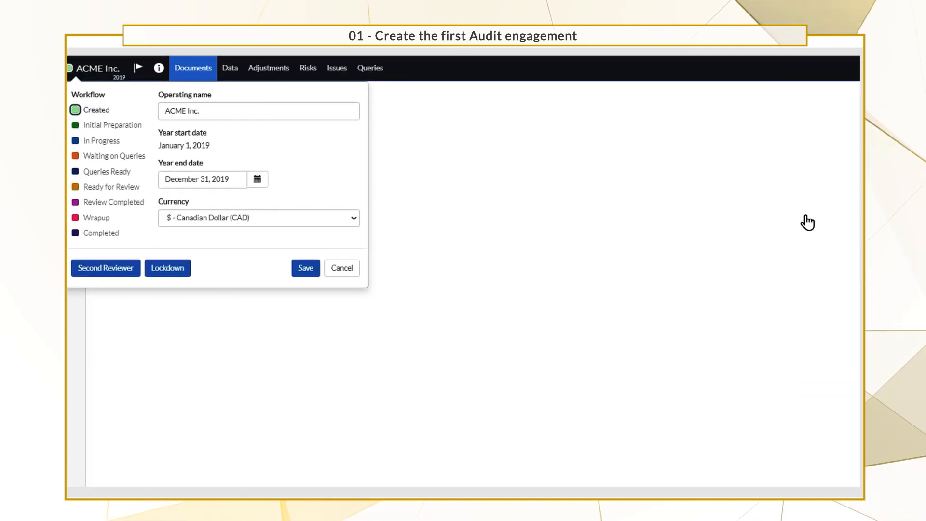